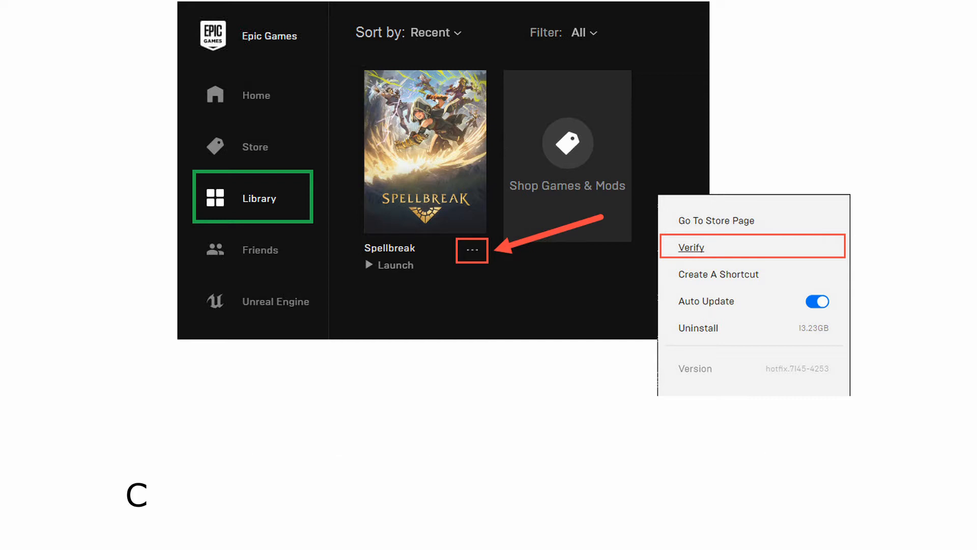
pyautogui.click(472, 251)
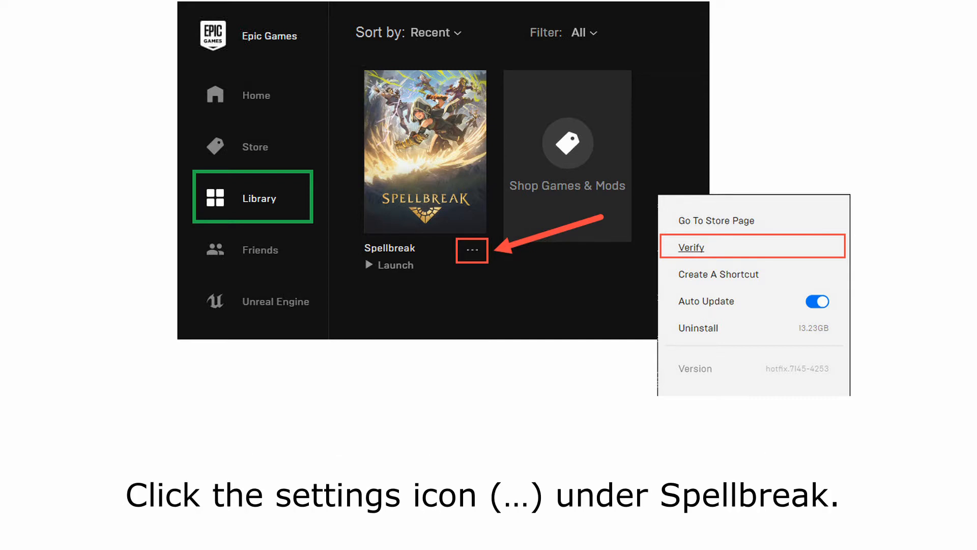